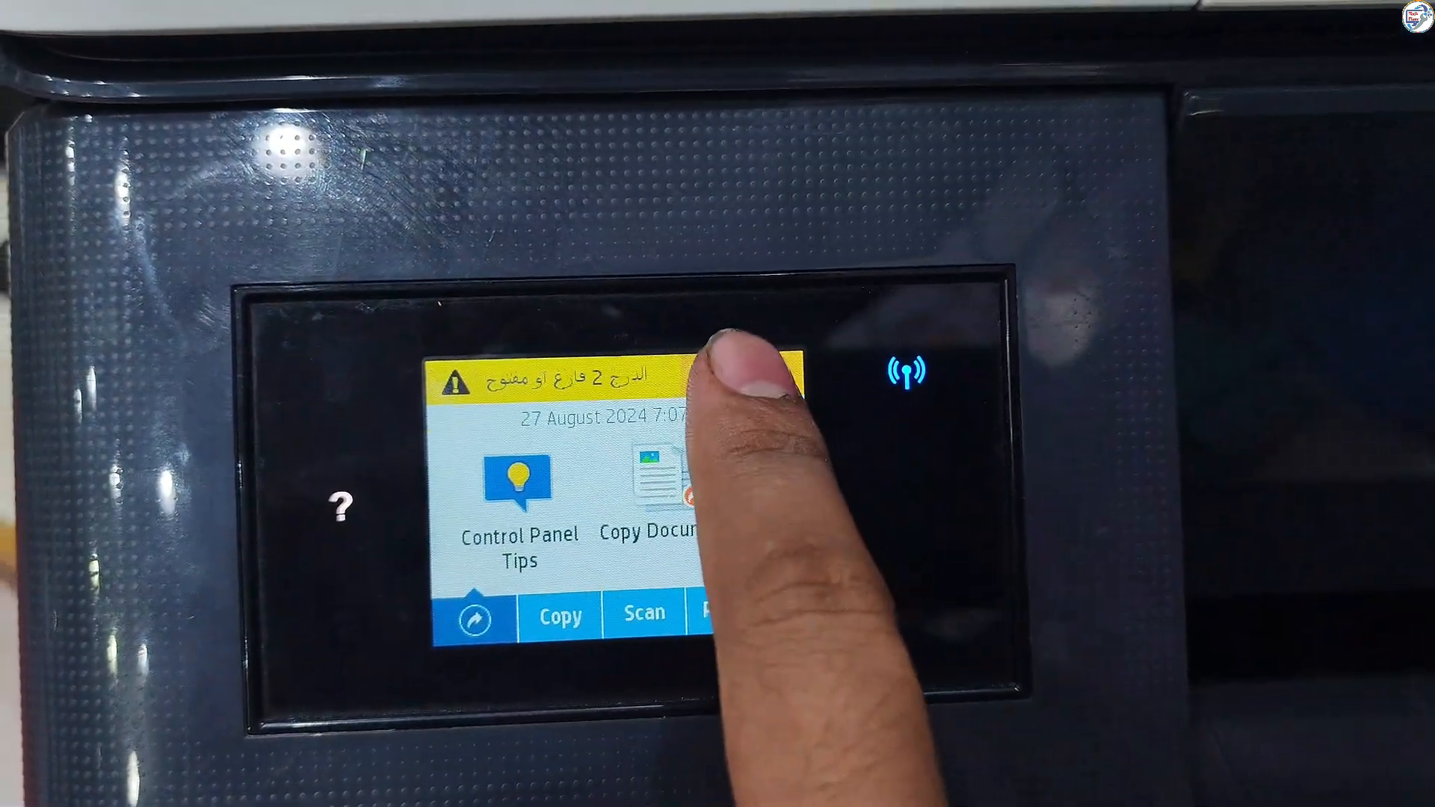
# Show the printer's Wi-Fi Direct name and status on the HP OfficeJet Pro 7740 touchscreen.
pyautogui.click(907, 377)
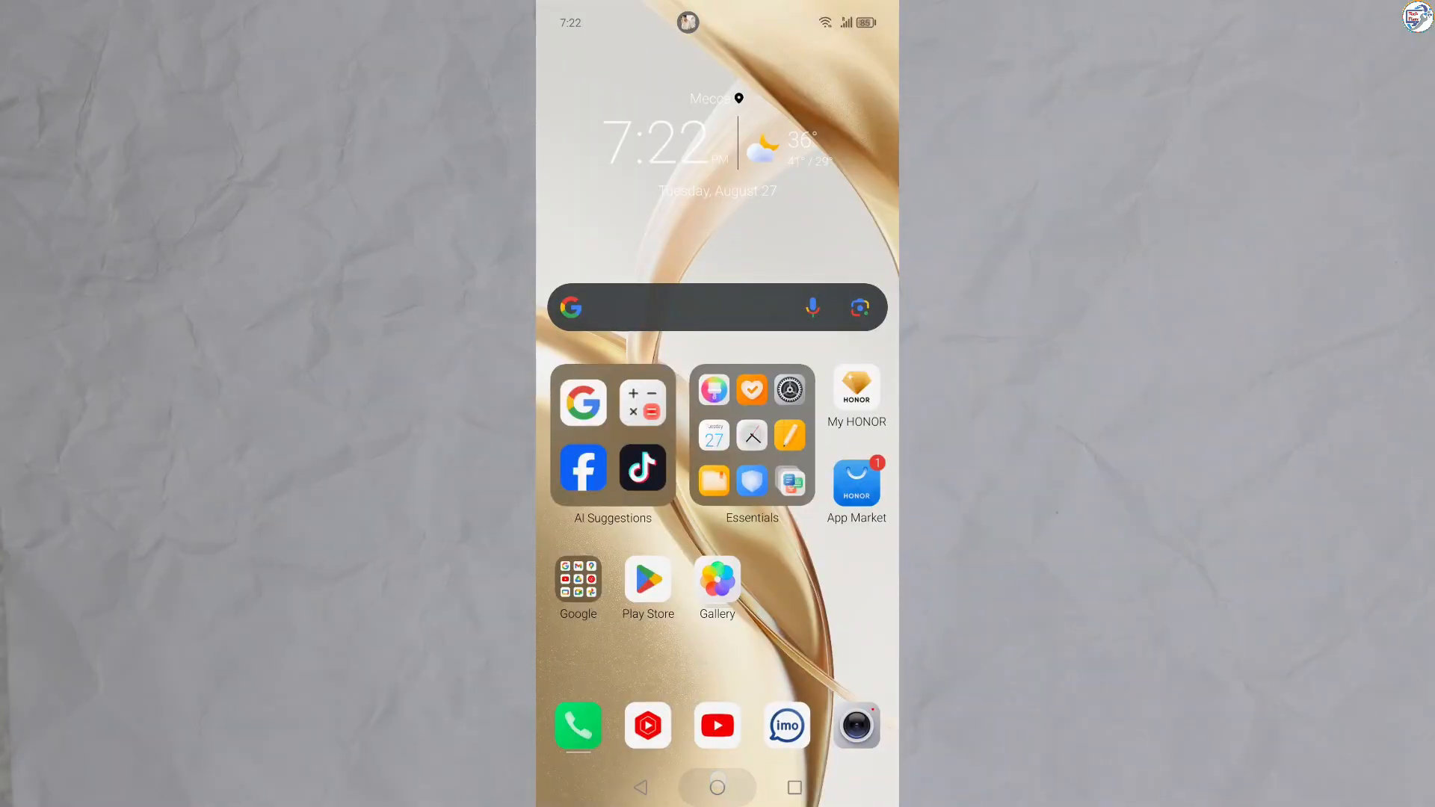
# Join the DIRECT-3B-HP OfficeJet Pro 7740 Wi-Fi network from the phone's Wi-Fi list.
pyautogui.scroll(-3)
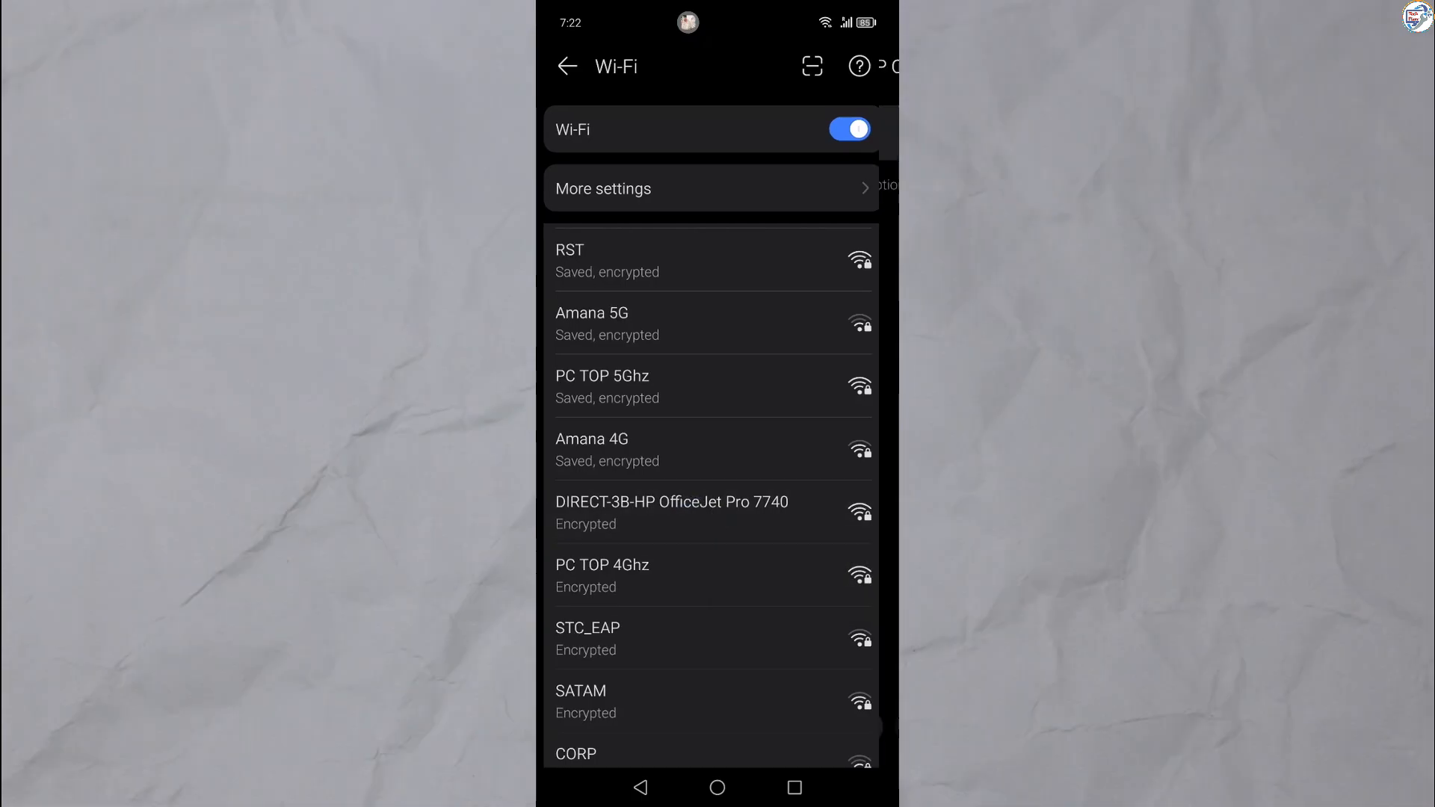
pyautogui.click(671, 512)
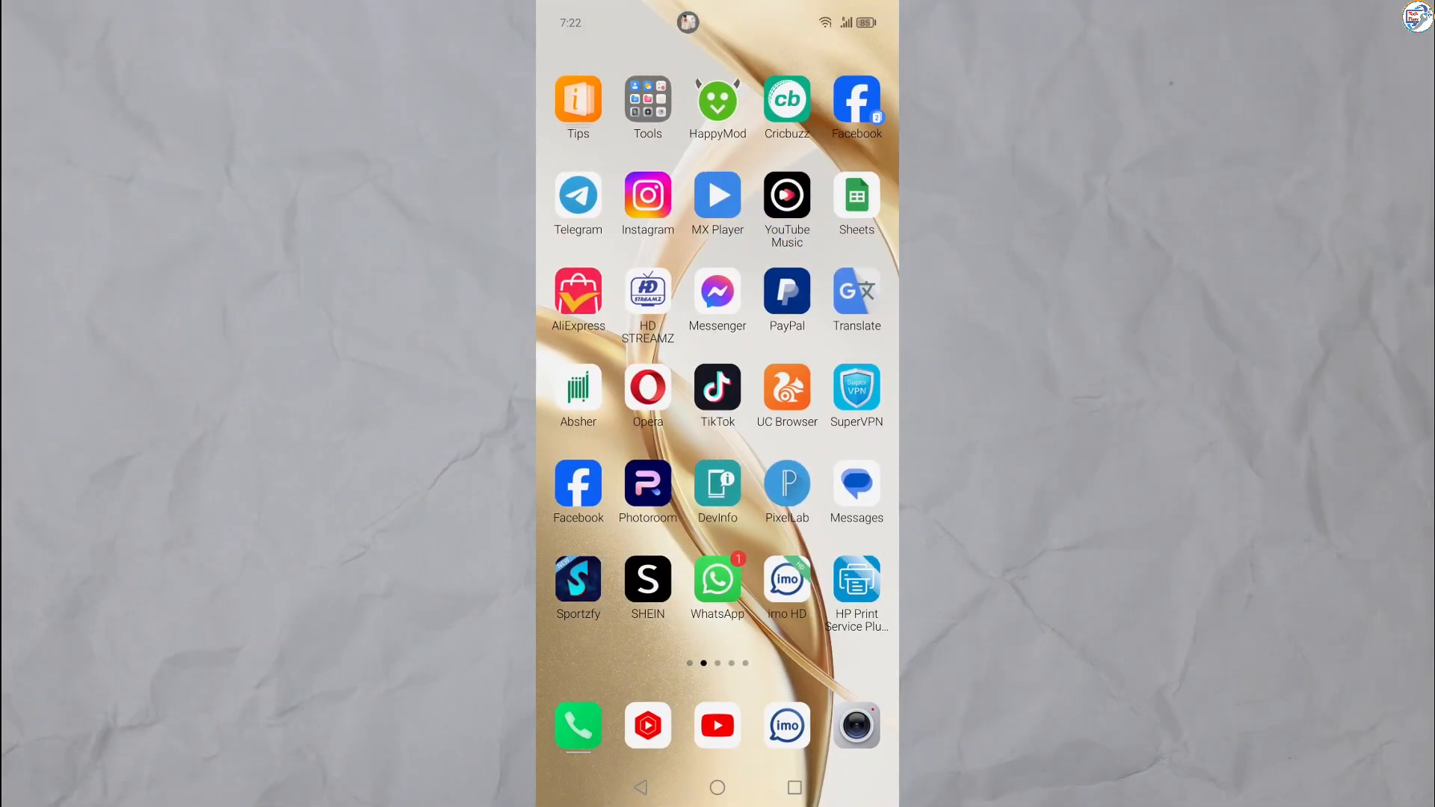
# Launch Acrobat Reader, decline the AI Assistant prompt, and open the recent Welcome PDF.
pyautogui.hscroll(-3)
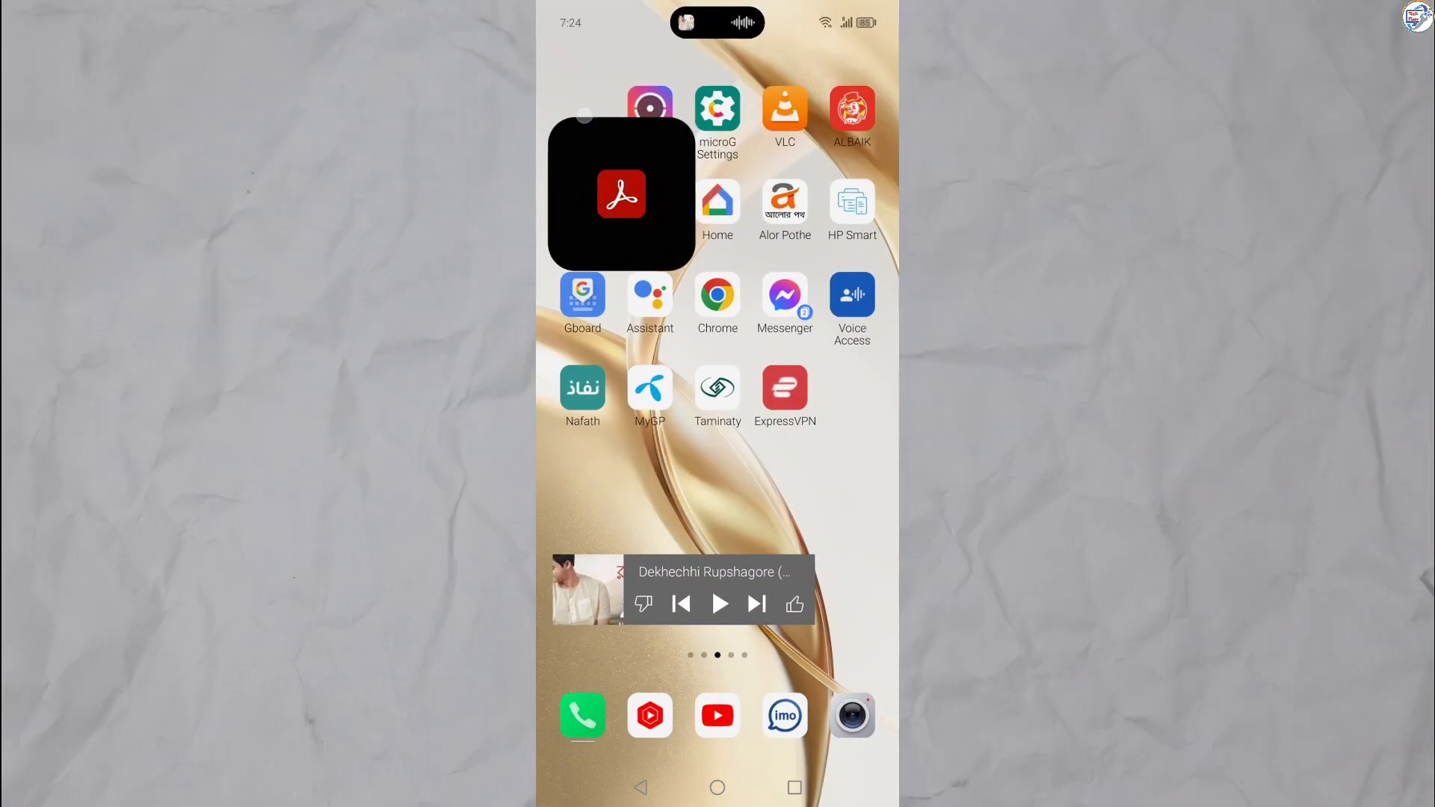
pyautogui.click(620, 195)
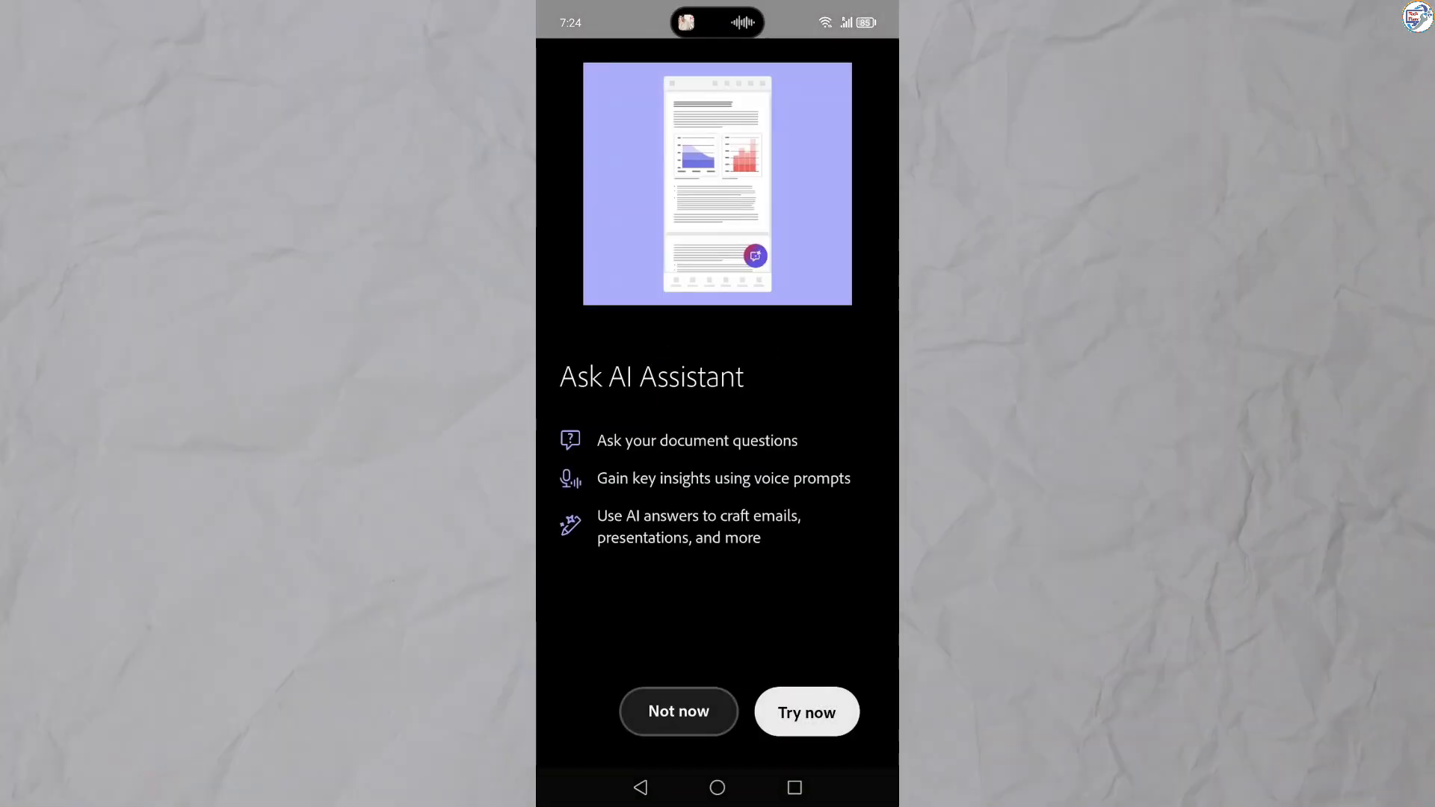
pyautogui.click(678, 711)
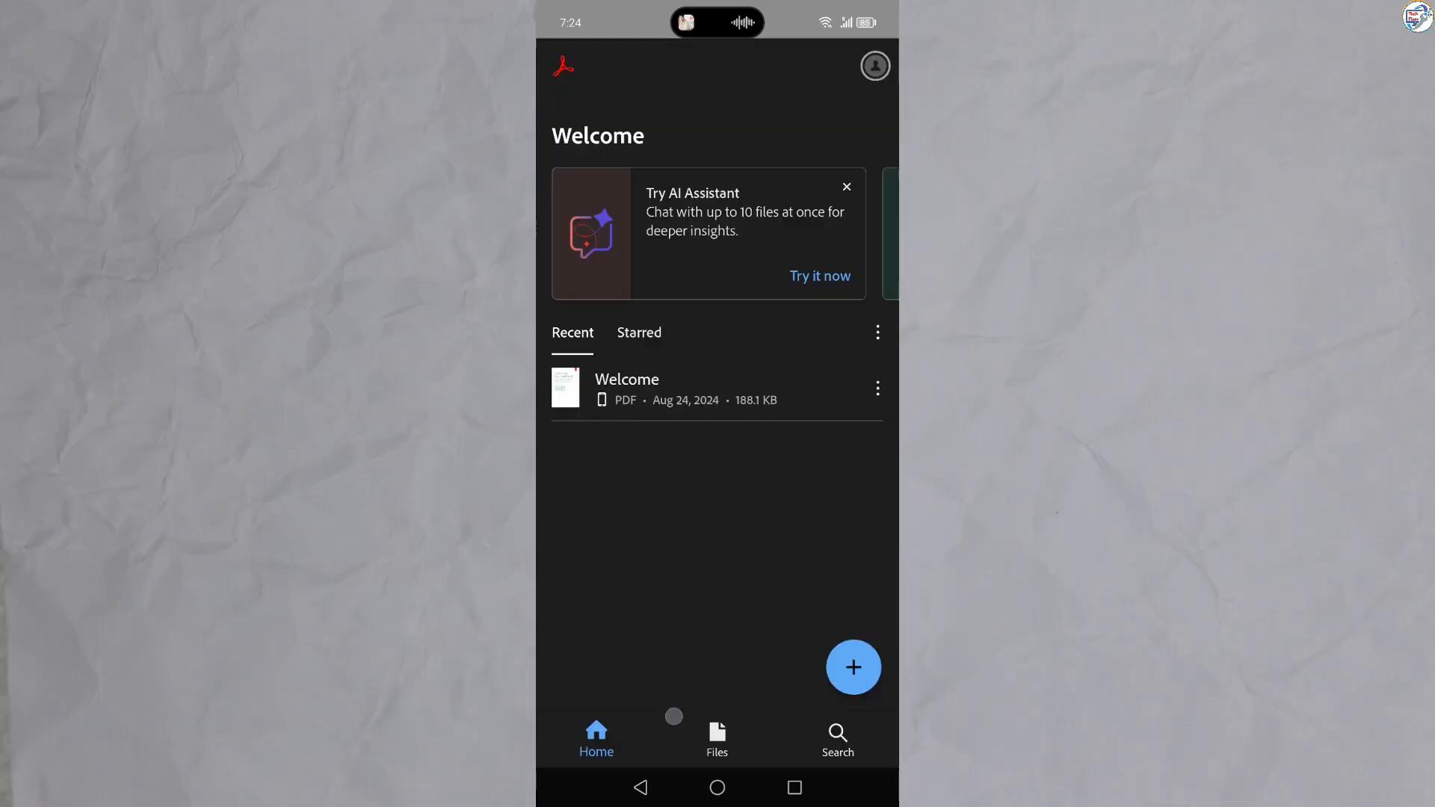
pyautogui.click(626, 379)
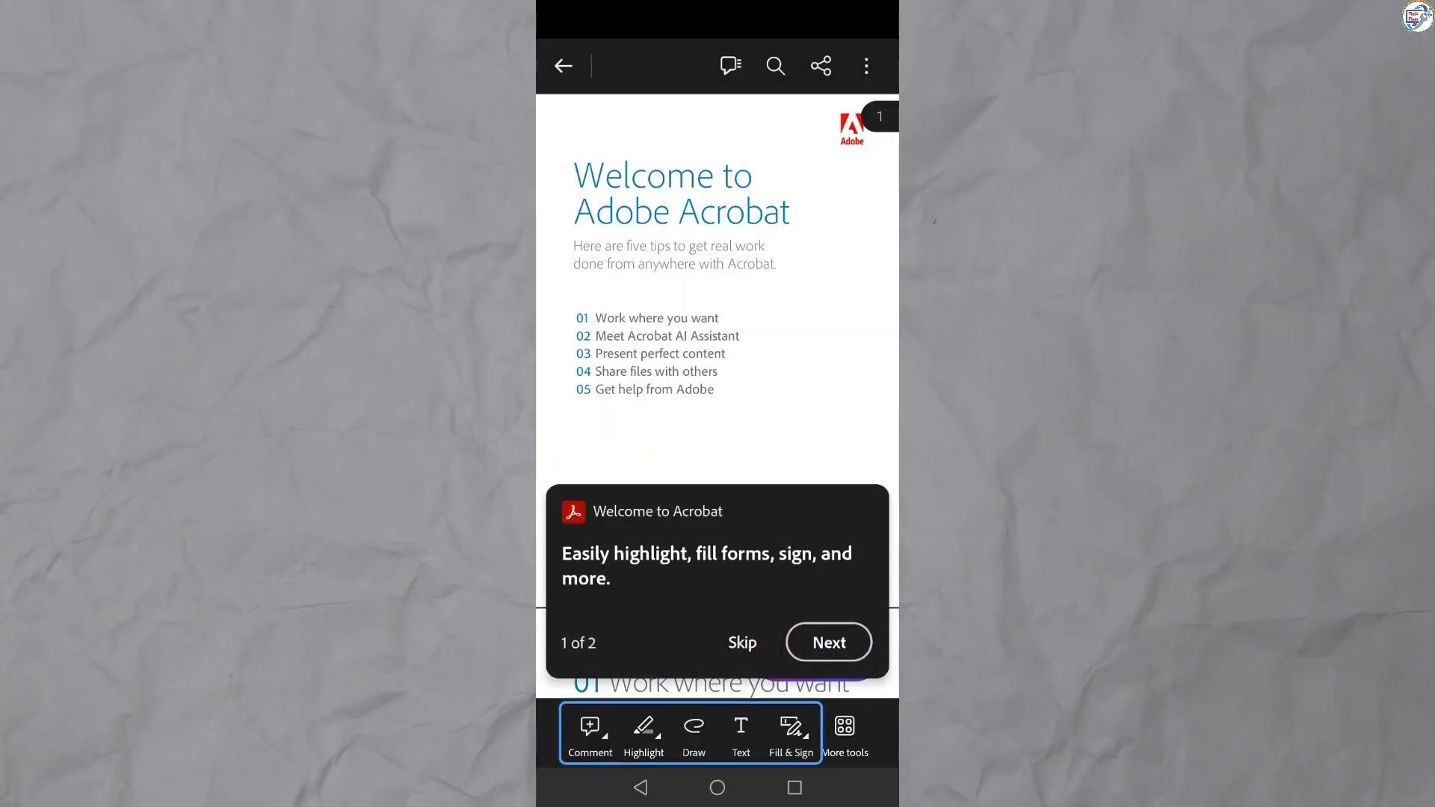
# Skip the tour tip and choose Print from the Welcome PDF's three-dot menu.
pyautogui.click(742, 642)
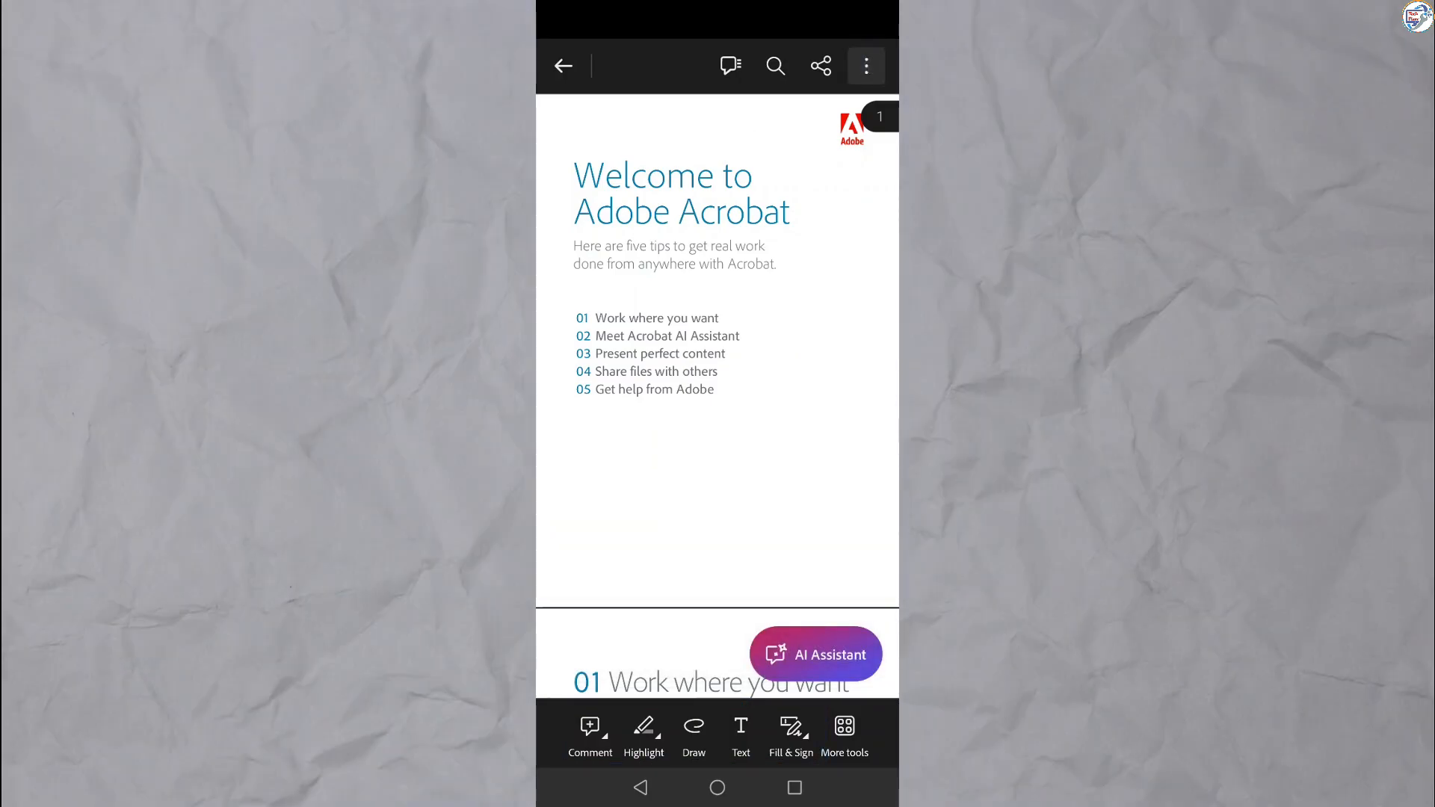
pyautogui.click(867, 65)
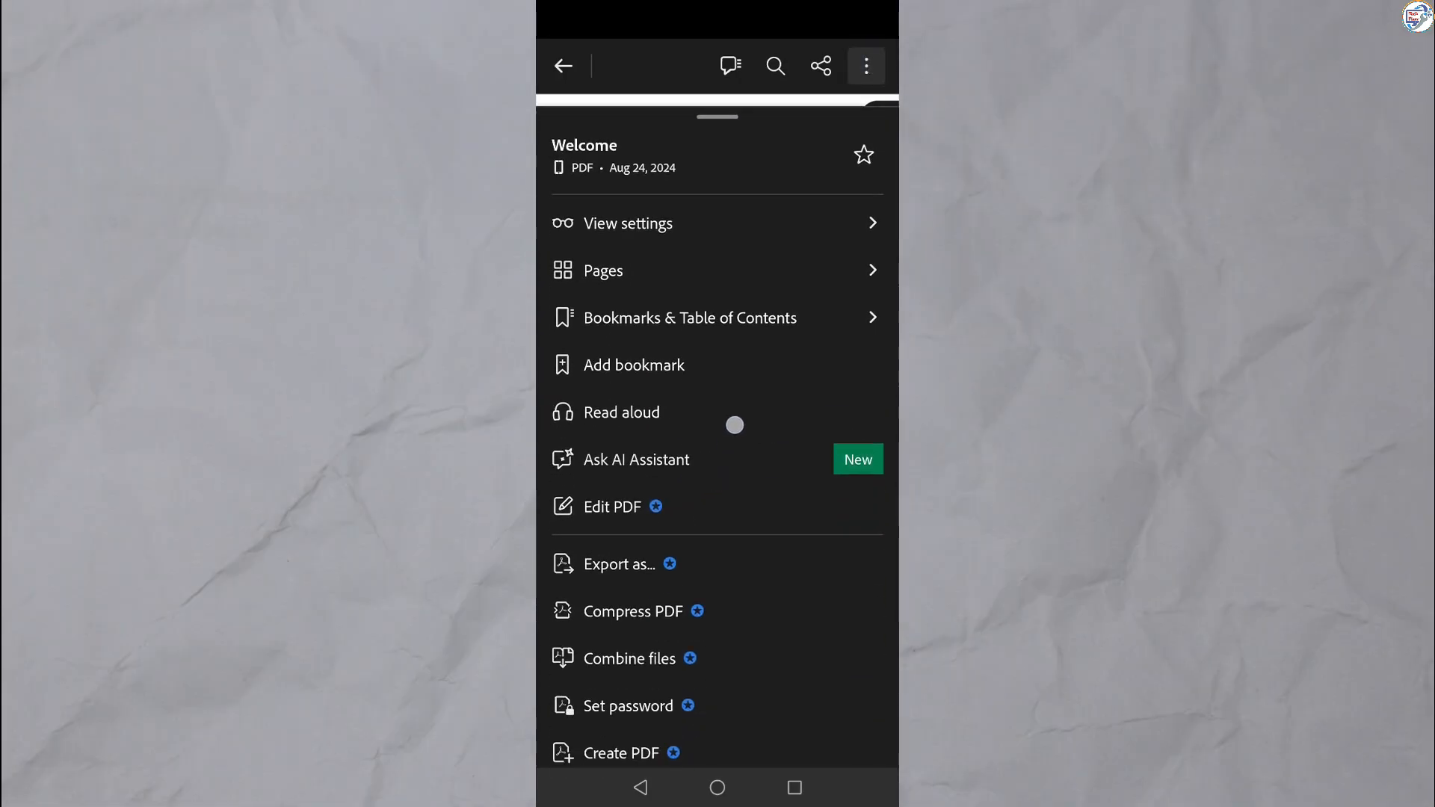
pyautogui.scroll(-3)
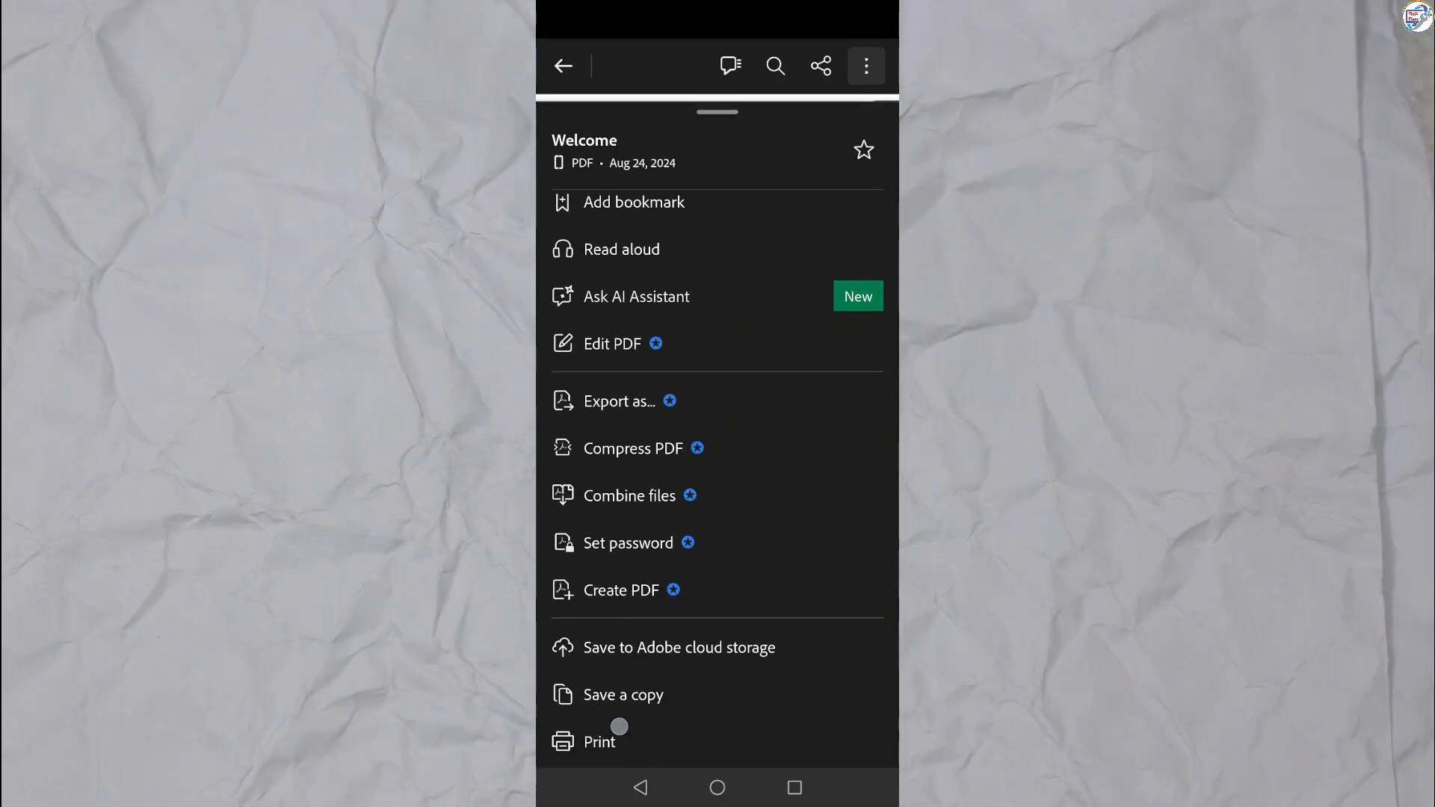
pyautogui.click(622, 728)
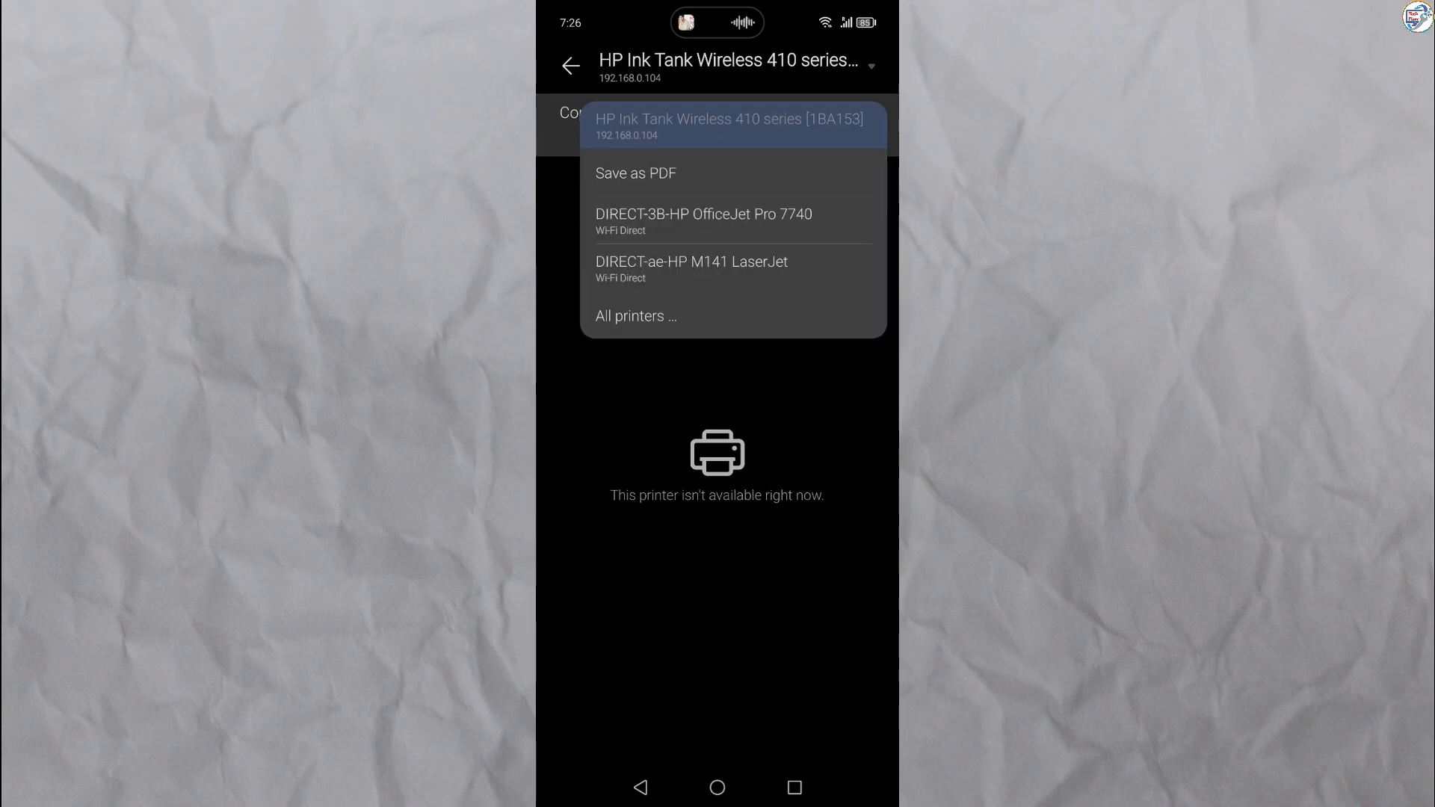
# Pick DIRECT-3B-HP OfficeJet Pro 7740 as the printer and review the print options.
pyautogui.click(681, 215)
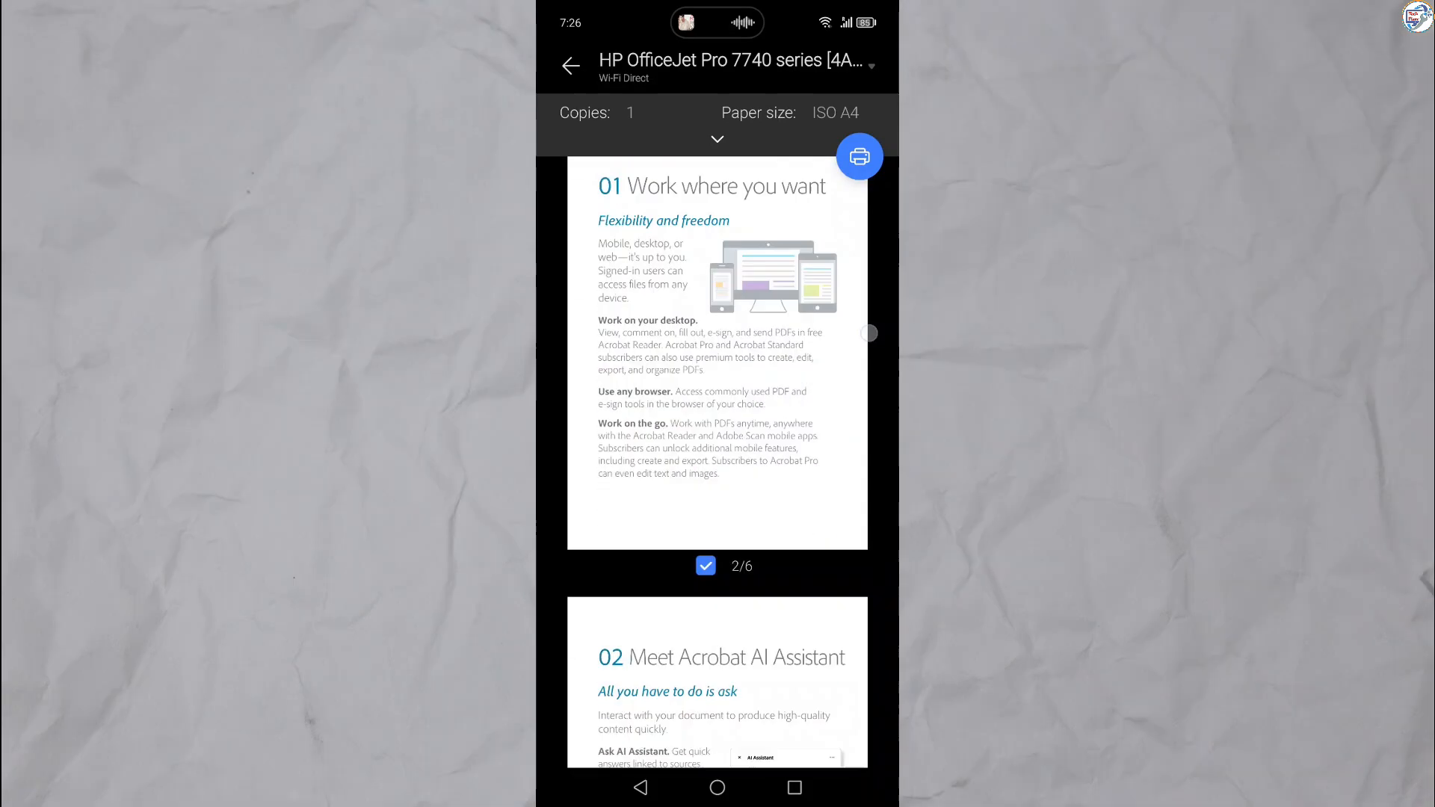
pyautogui.scroll(-3)
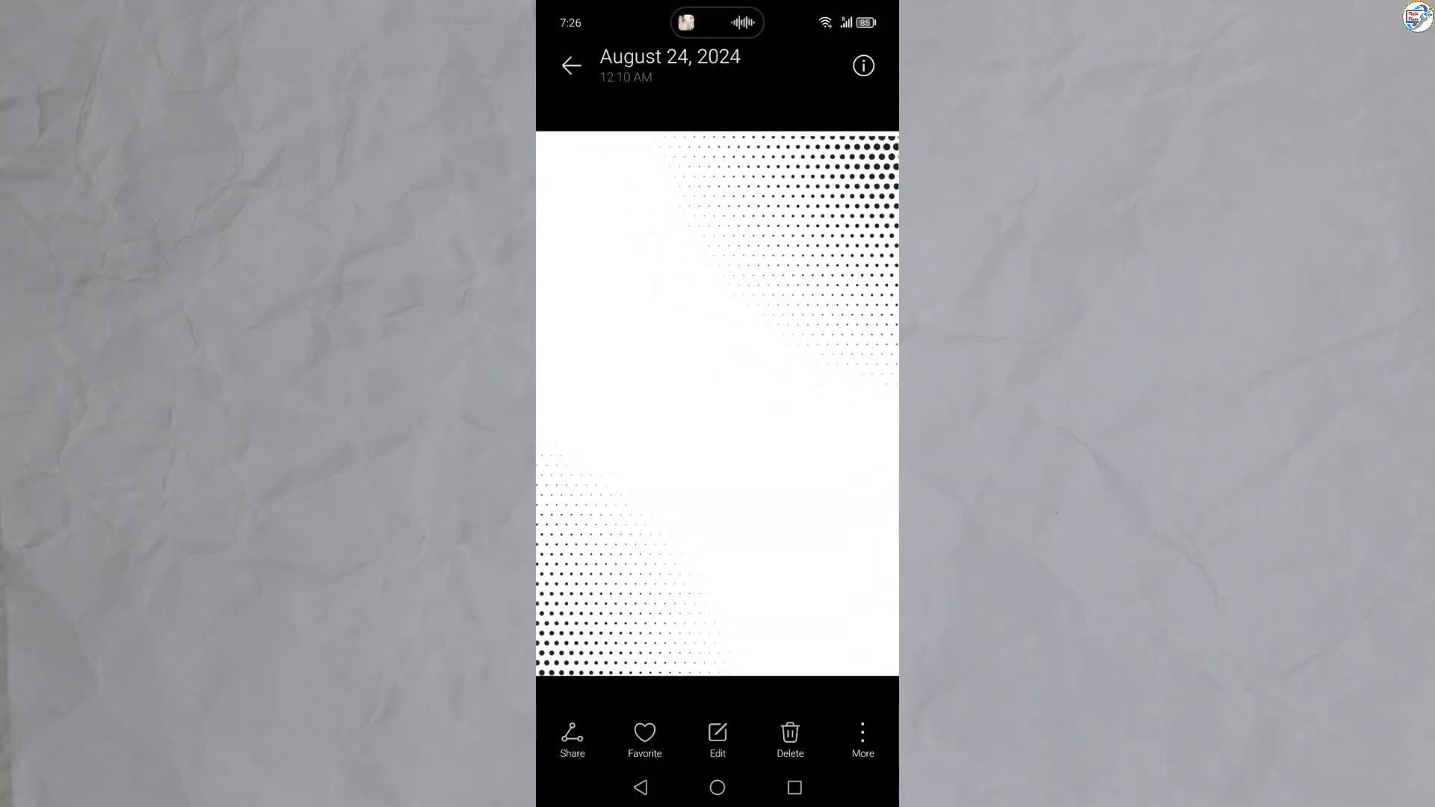
# Print the halftone-dot photo via Share and open the printer list.
pyautogui.click(572, 735)
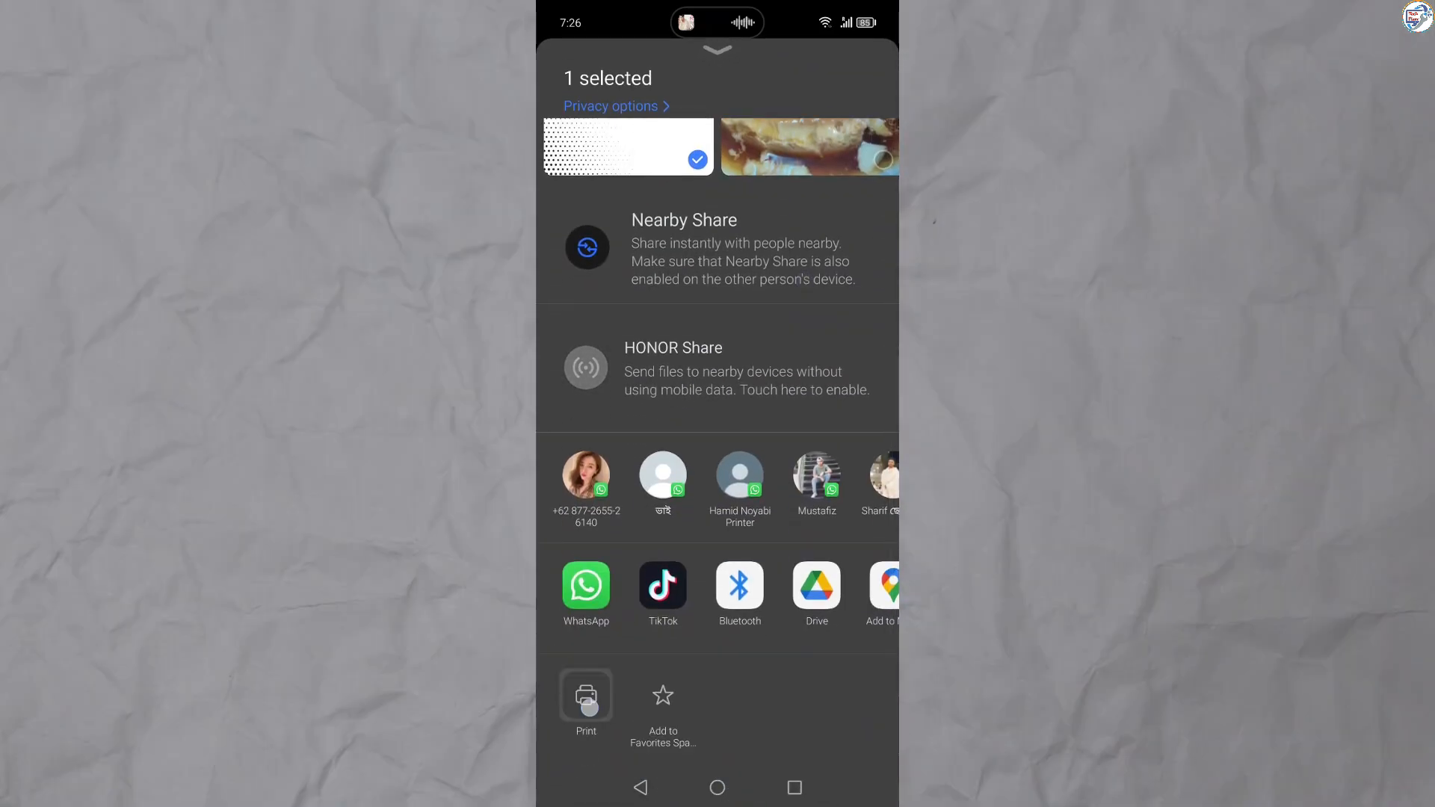
pyautogui.click(585, 697)
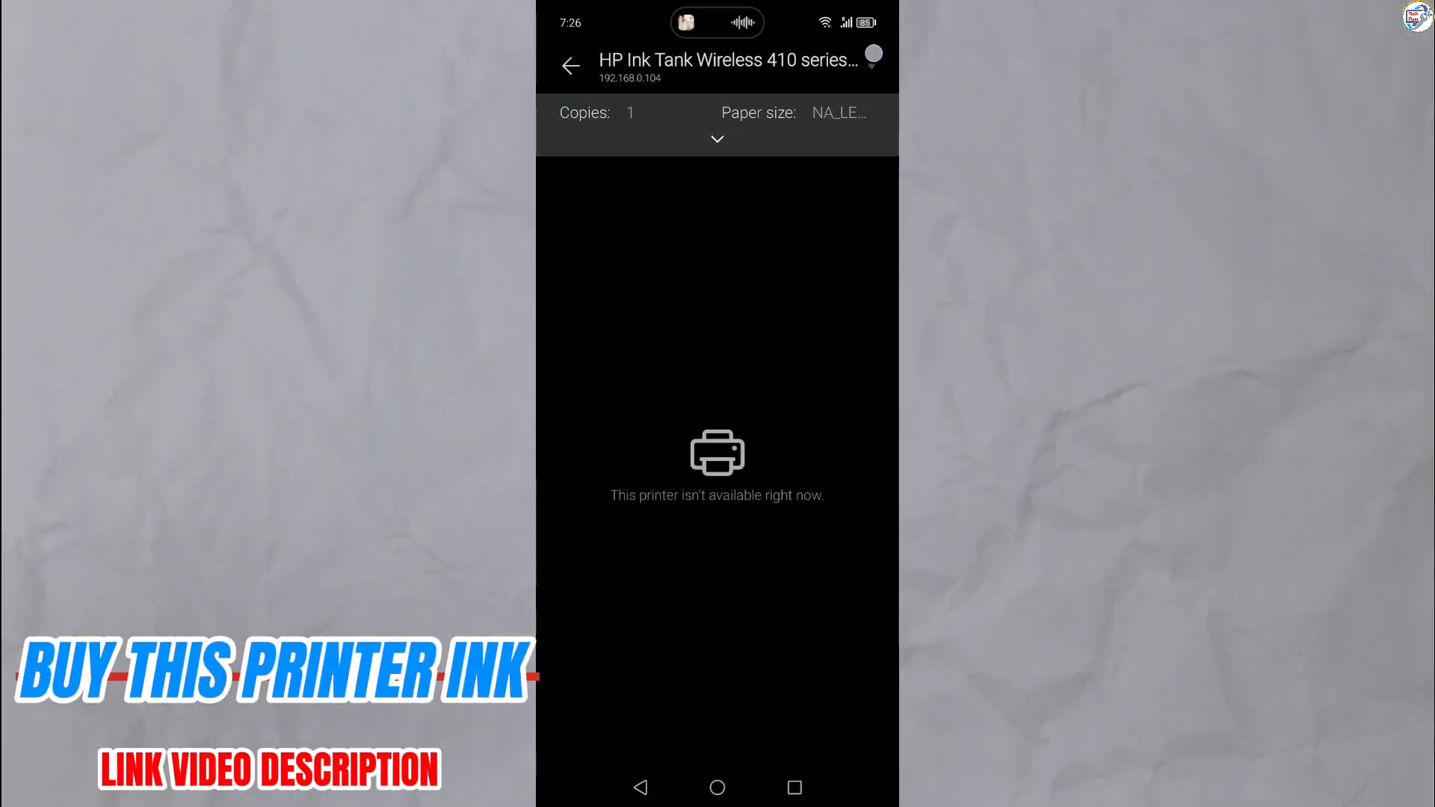
pyautogui.click(728, 63)
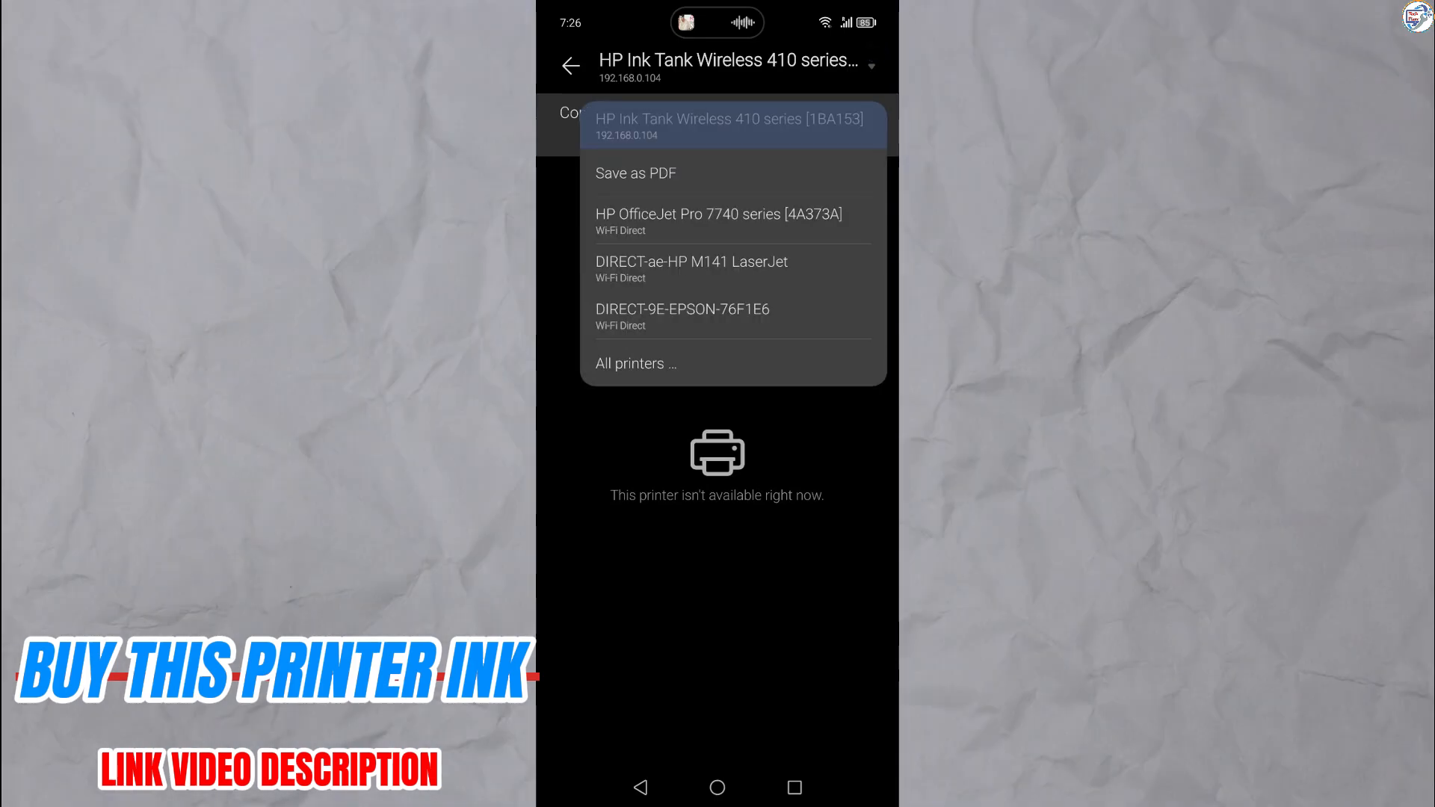